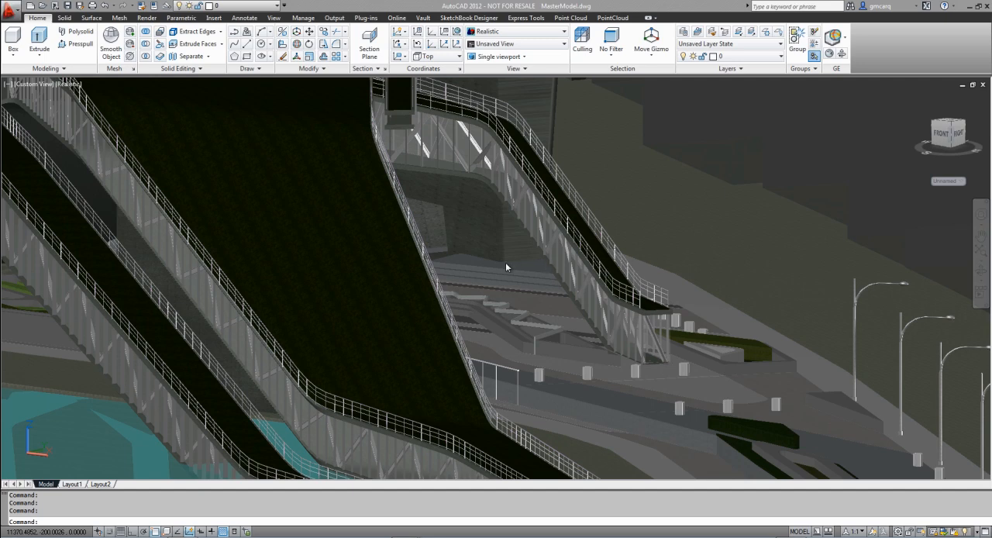
pyautogui.moveTo(639, 6)
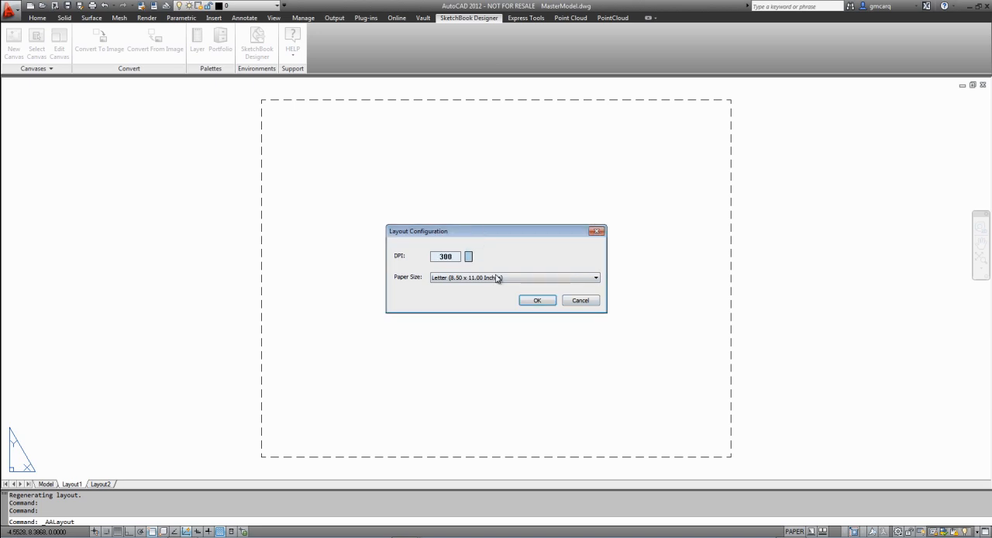
# Set the new layout's paper size to ISO A4 (210 x 297 MM) and confirm.
pyautogui.click(595, 278)
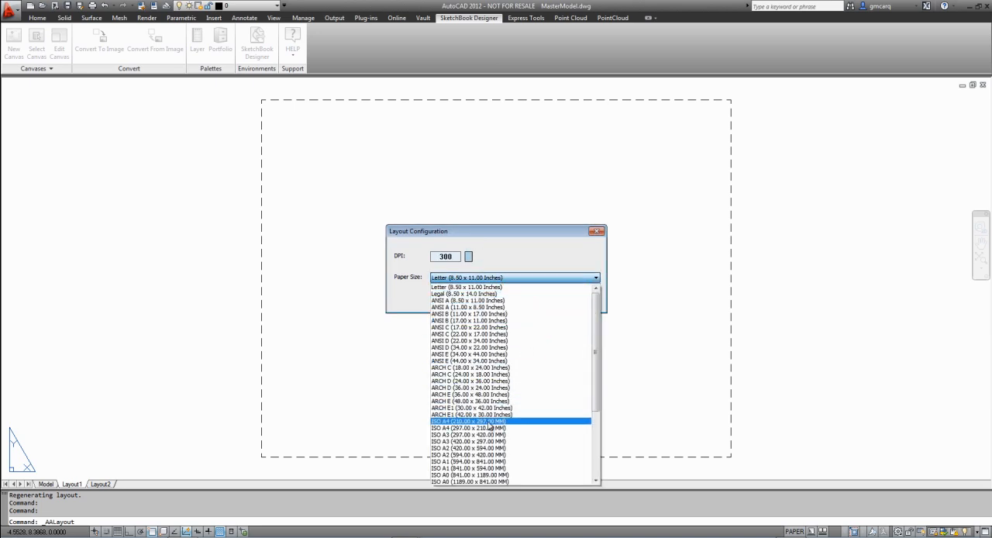
pyautogui.click(465, 421)
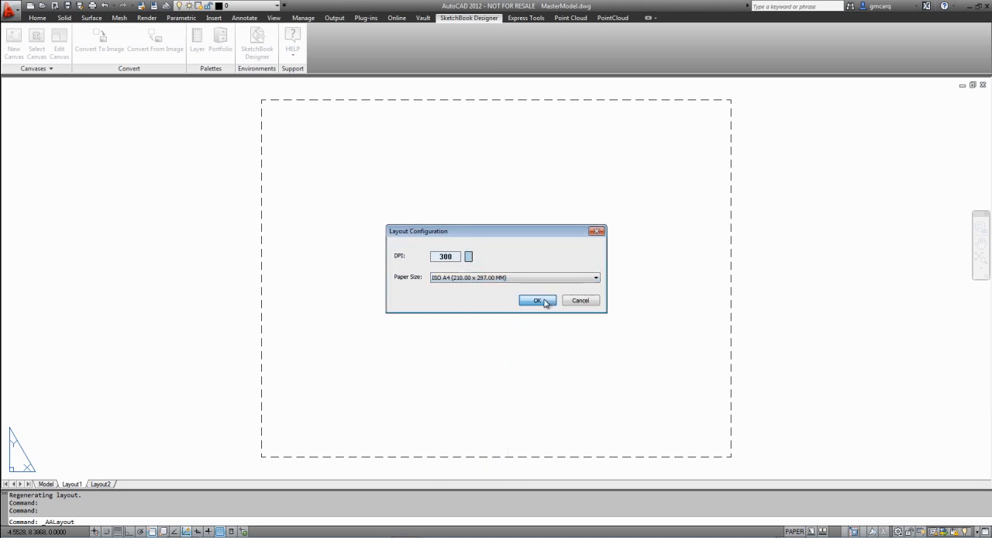
pyautogui.click(538, 300)
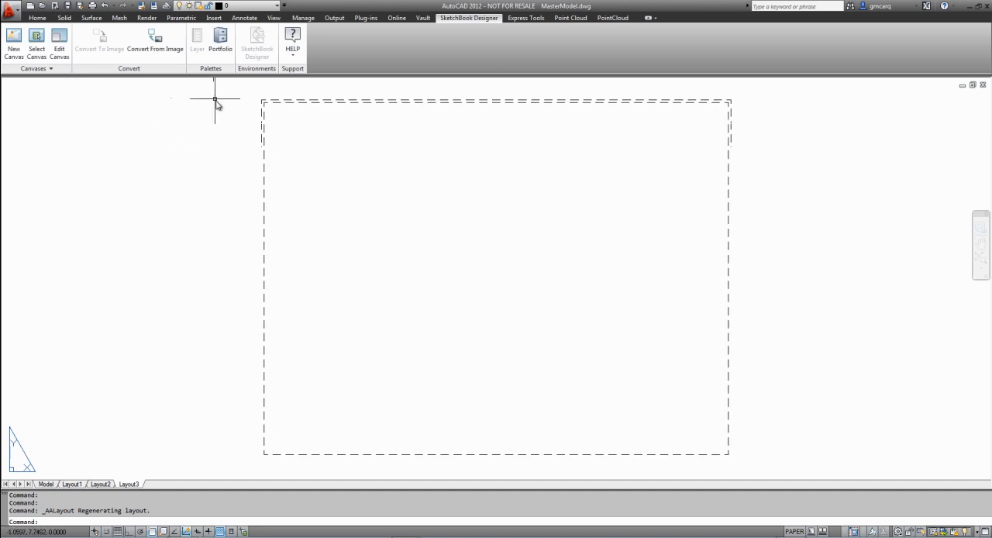
# Place a rectangular viewport on Layout3 showing the rendered escalator and plaza model.
pyautogui.click(274, 18)
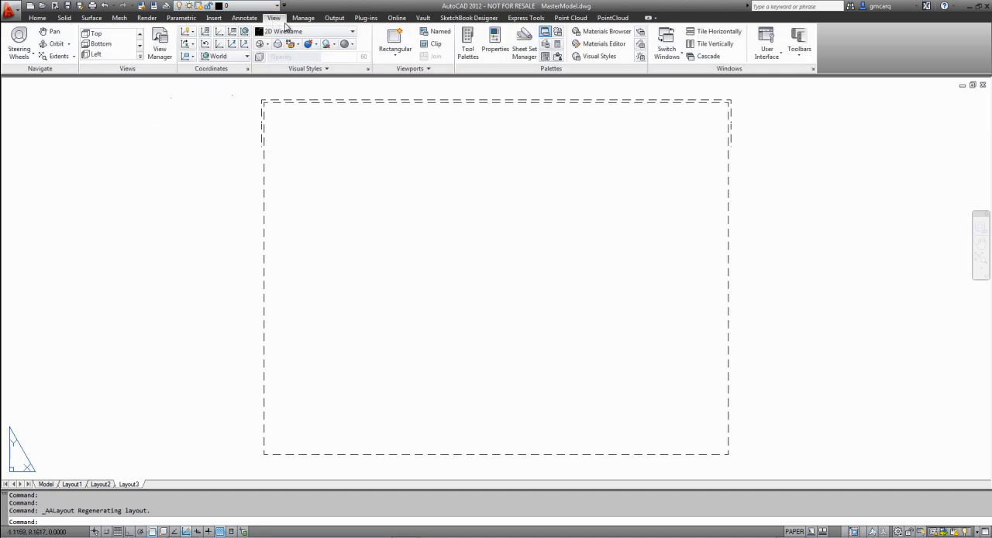
pyautogui.click(395, 43)
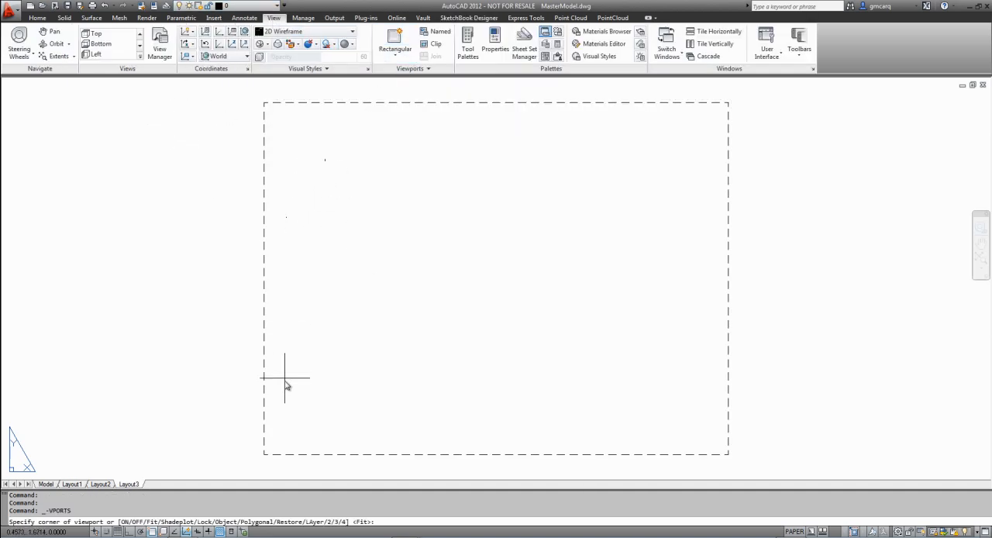
pyautogui.click(286, 378)
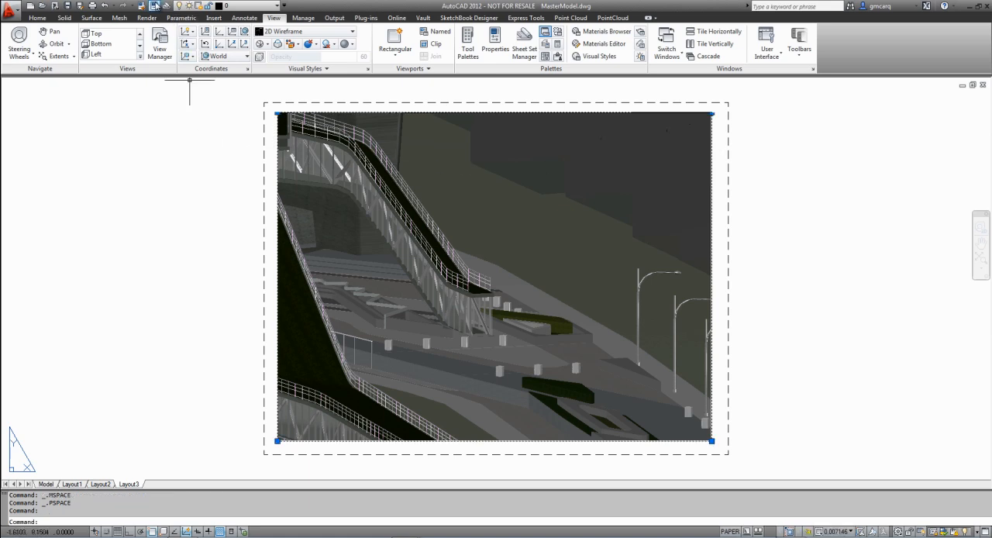
# Set the Layout3 viewport's Display locked property to Yes.
pyautogui.click(494, 43)
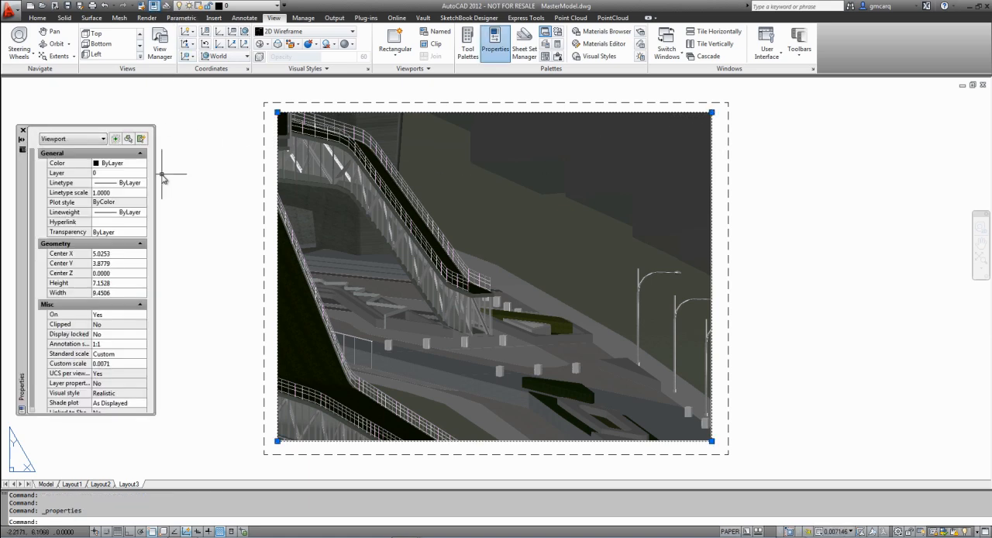
pyautogui.click(143, 334)
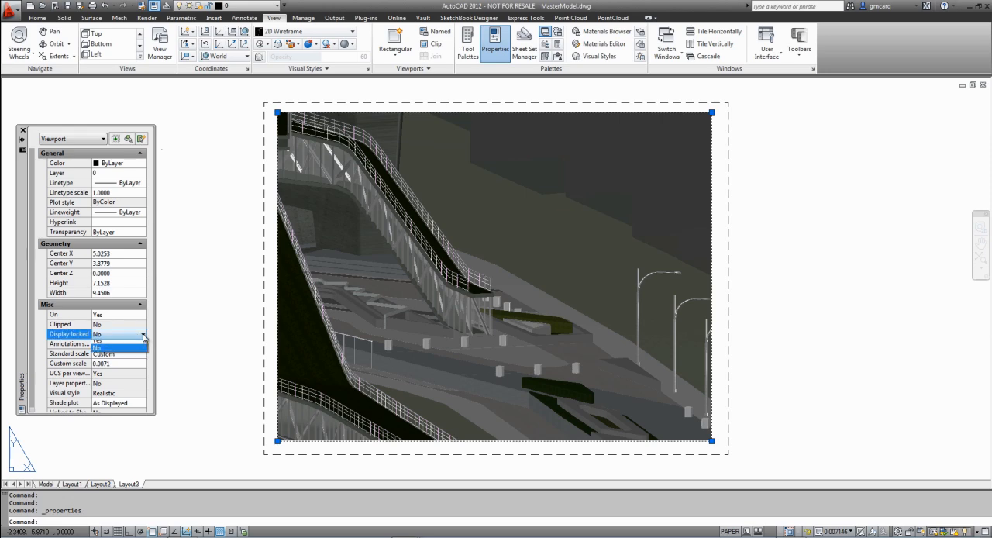
pyautogui.click(116, 341)
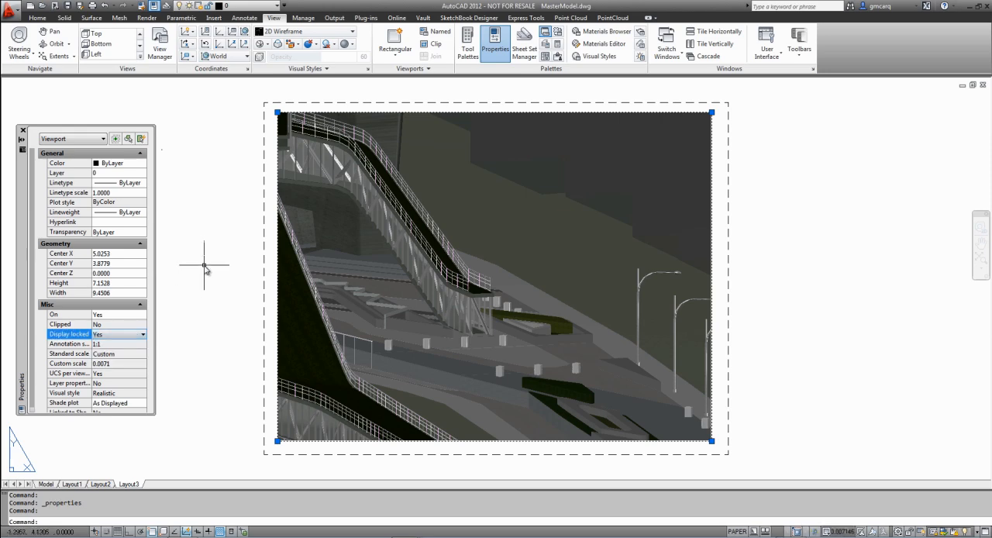
pyautogui.click(469, 17)
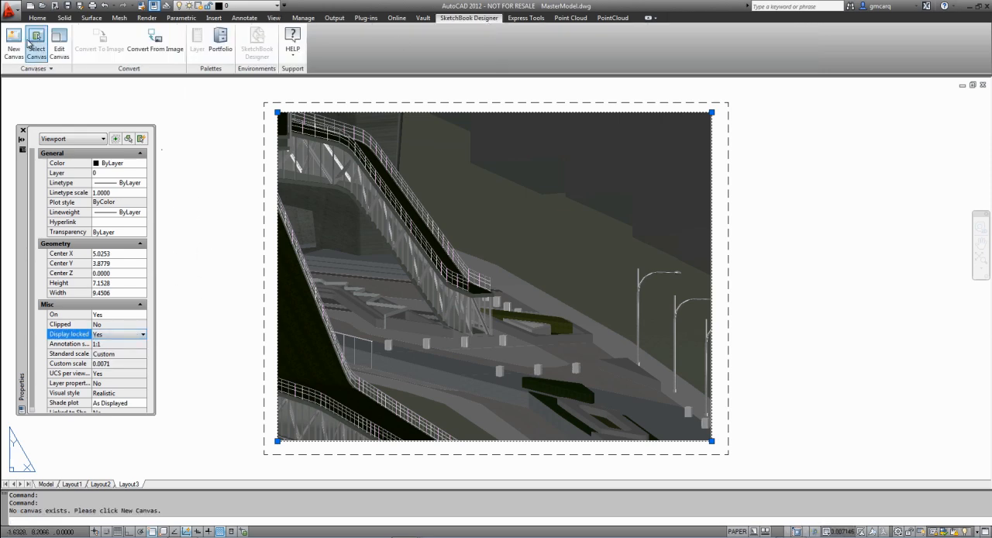
# Create a free-aspect sketch canvas with Paint Underlay on over the viewport.
pyautogui.click(13, 43)
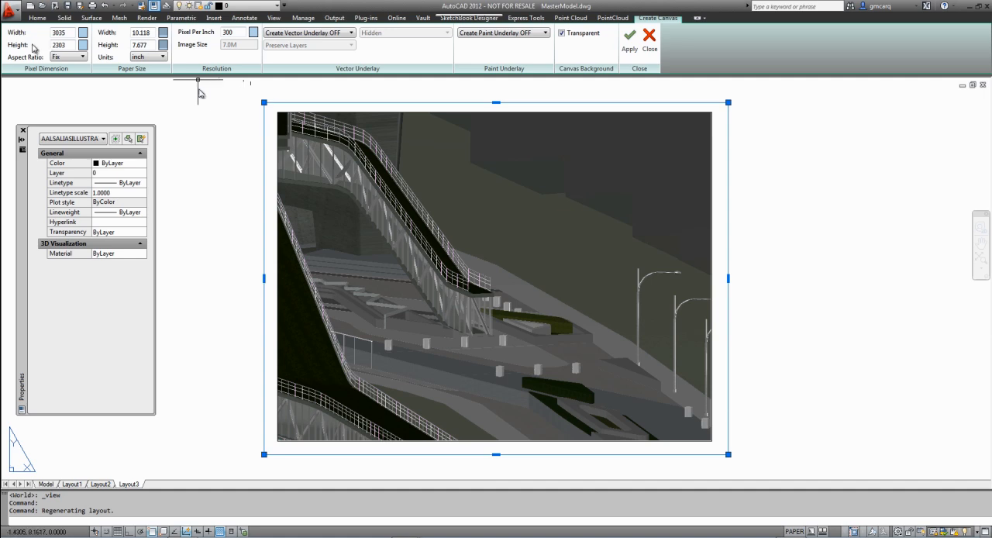
pyautogui.click(69, 57)
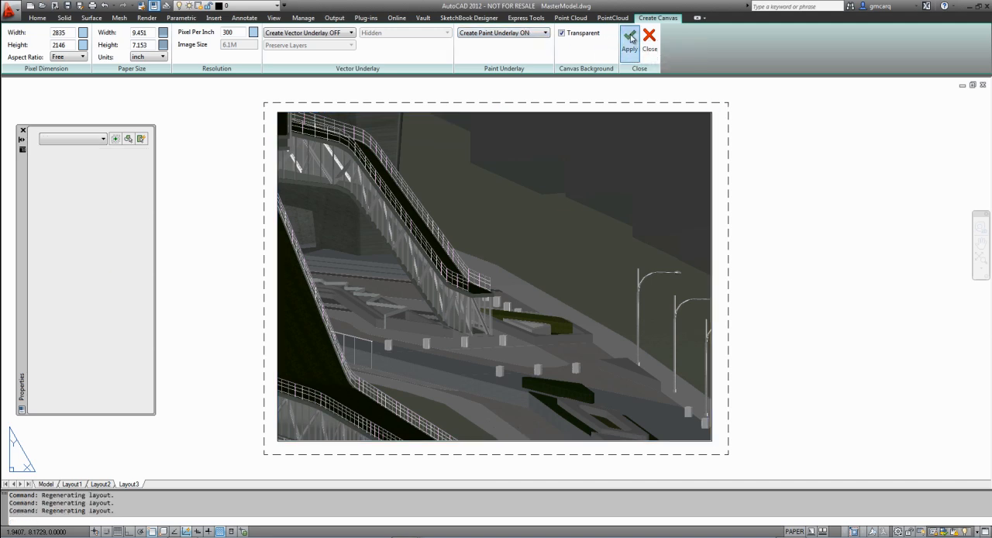
pyautogui.click(630, 42)
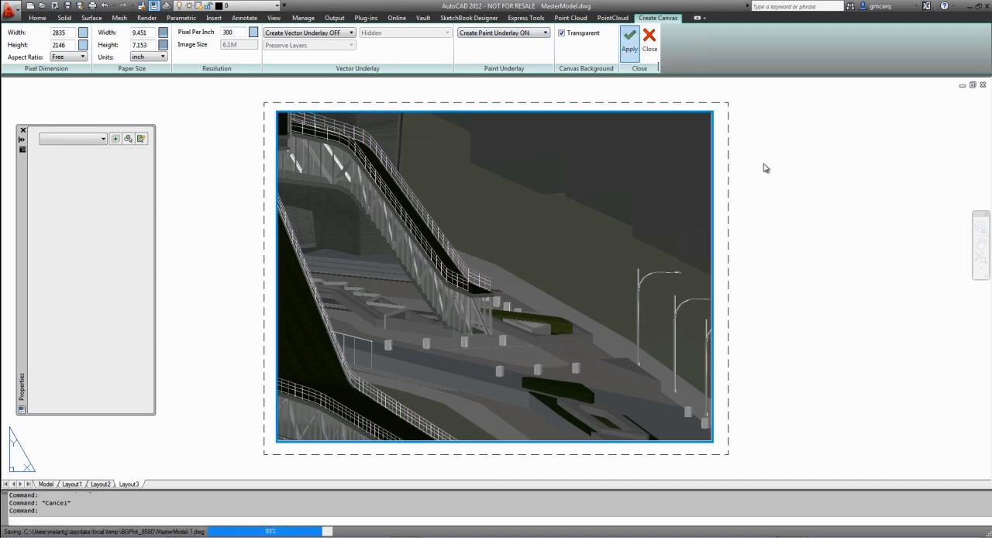
pyautogui.click(629, 43)
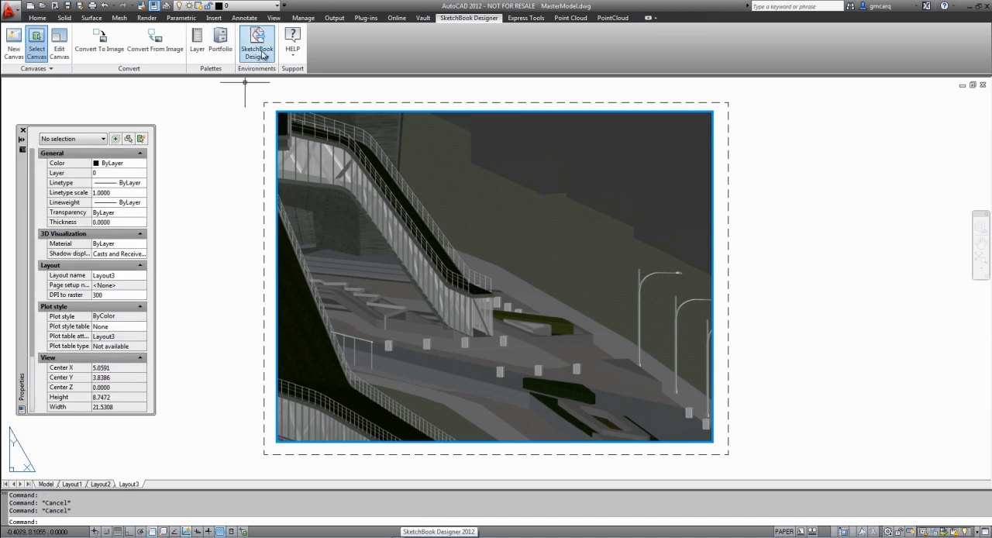
# Launch SketchBook Designer on the escalator canvas.
pyautogui.click(257, 44)
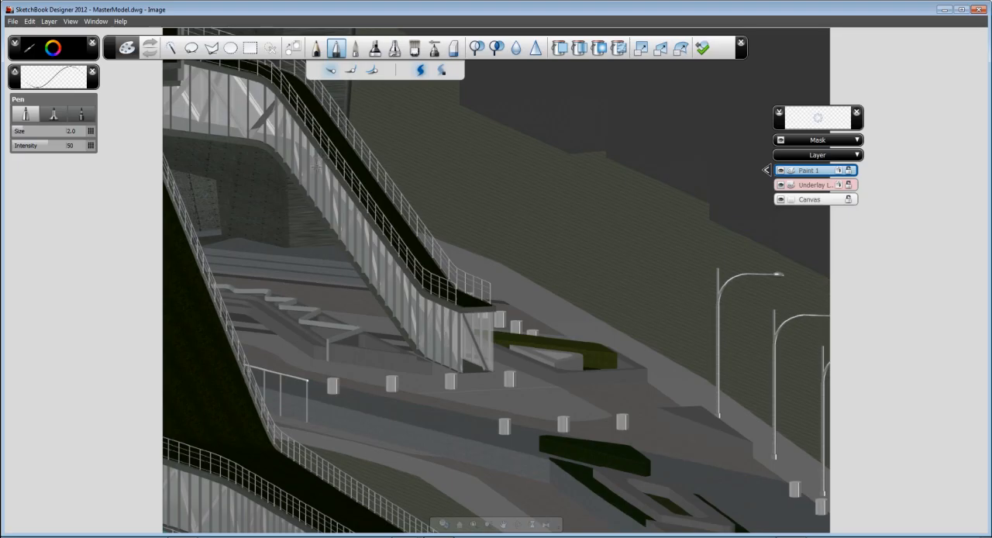
pyautogui.moveTo(384, 131)
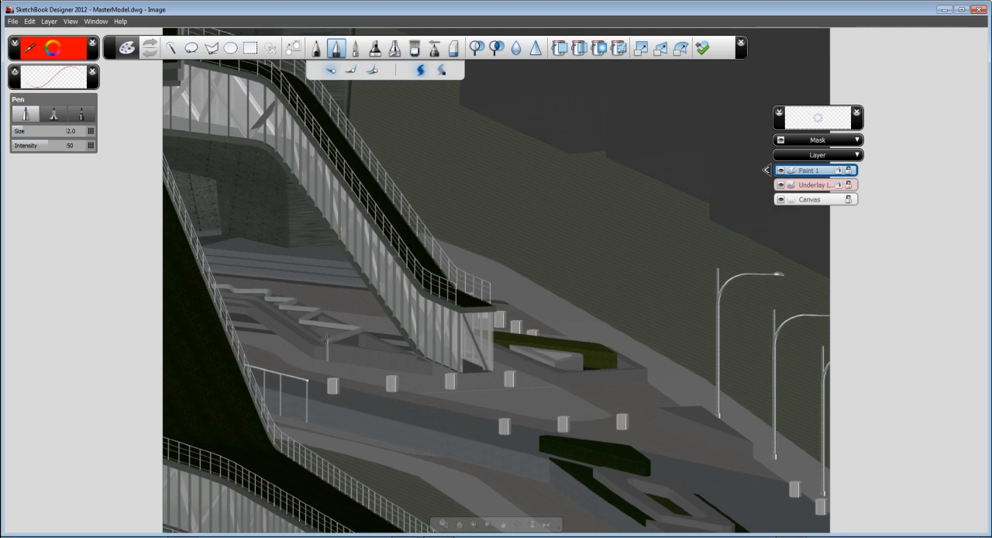
# Drag a freehand red cloud around the row of plaza bollards.
pyautogui.moveTo(325, 340); pyautogui.dragTo(586, 450)
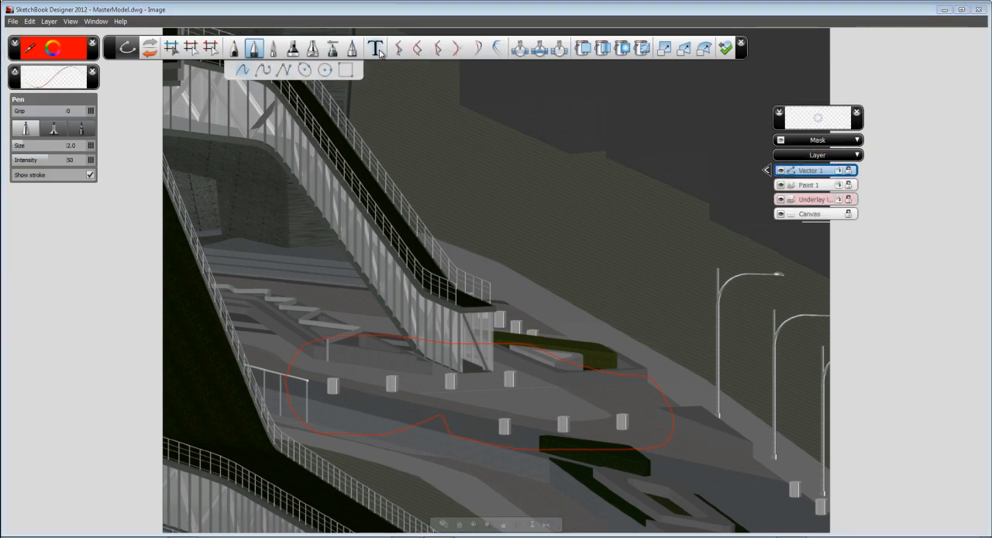
# Place the bold, non-underlined note 'Remove from entrance' above the bollard cloud.
pyautogui.click(375, 48)
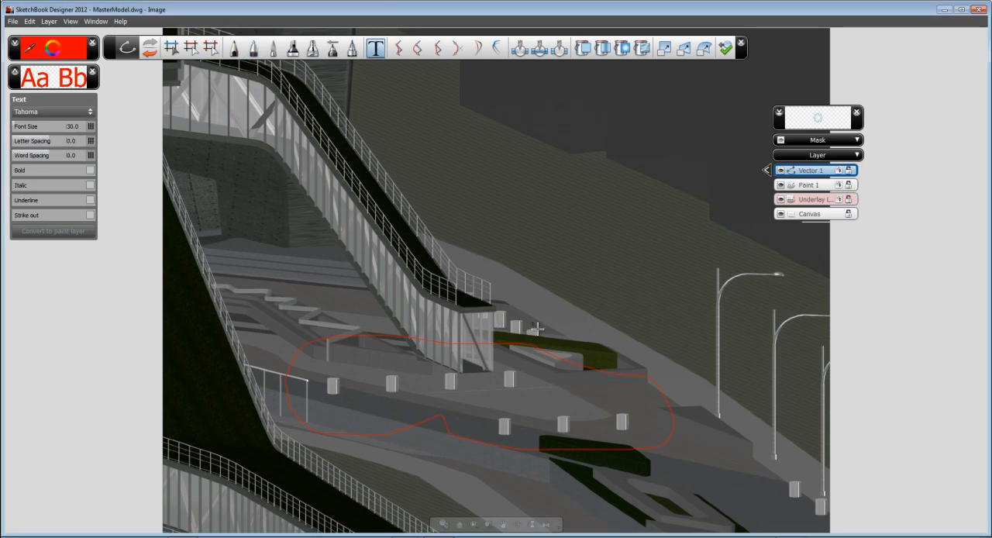
pyautogui.moveTo(565, 325)
pyautogui.write('Retreat from entrance')
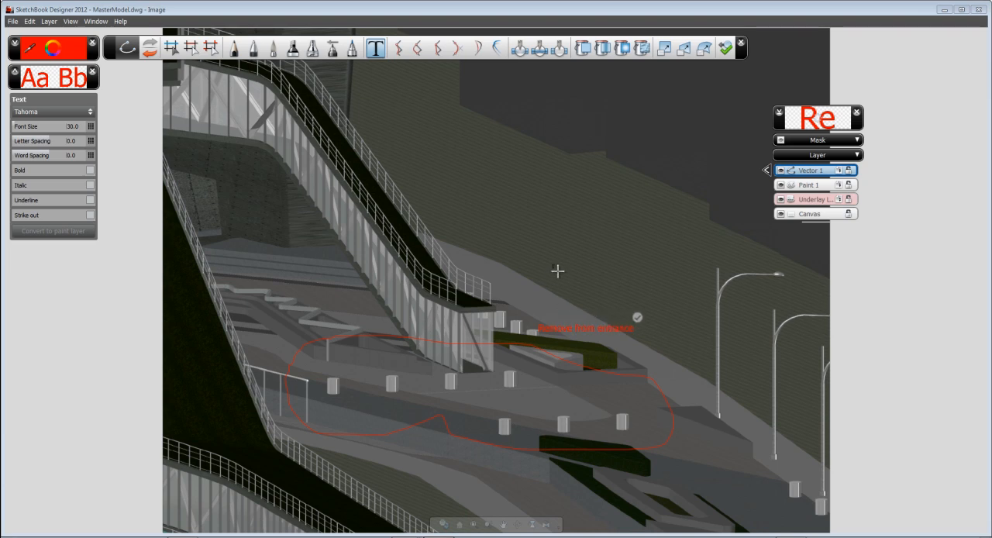
pyautogui.moveTo(117, 138)
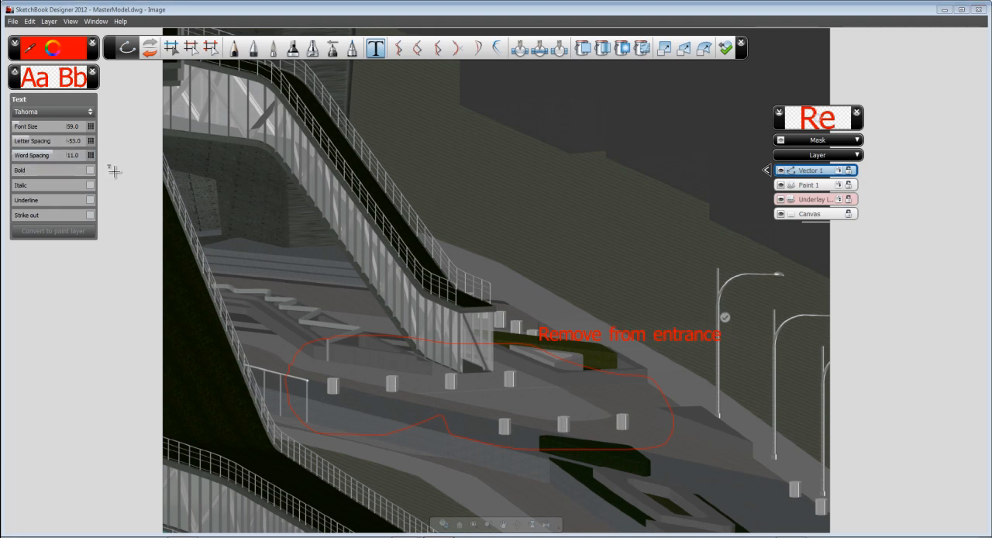
pyautogui.click(88, 170)
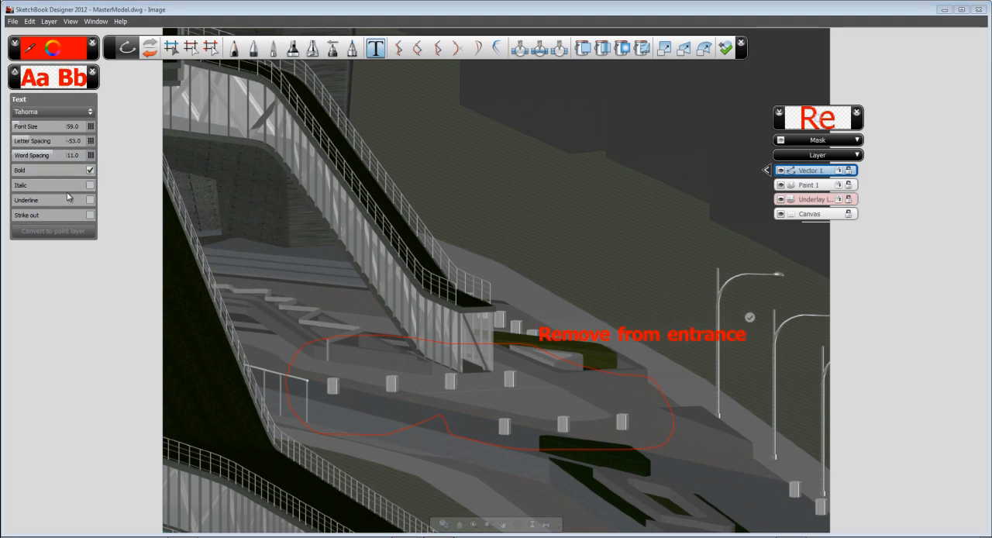
pyautogui.click(90, 200)
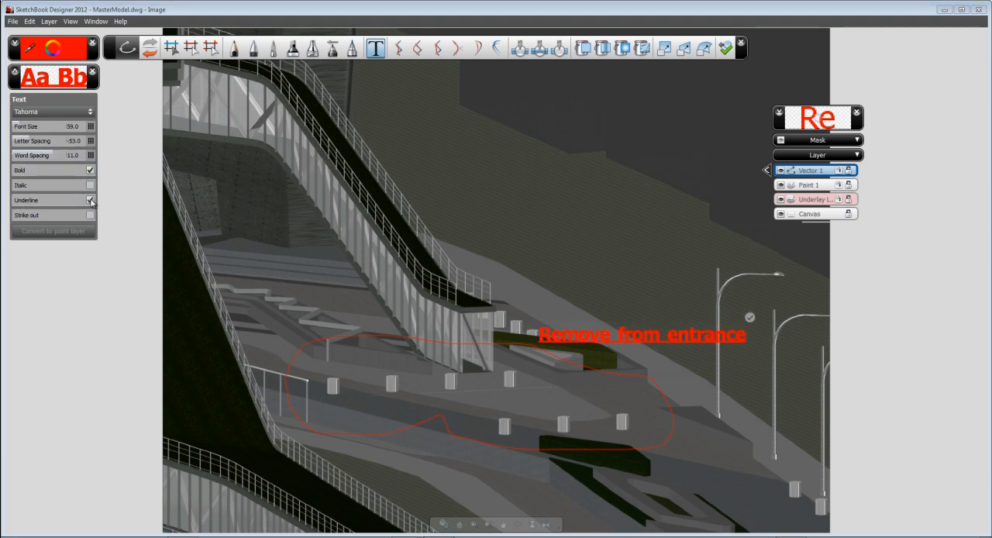
pyautogui.click(91, 200)
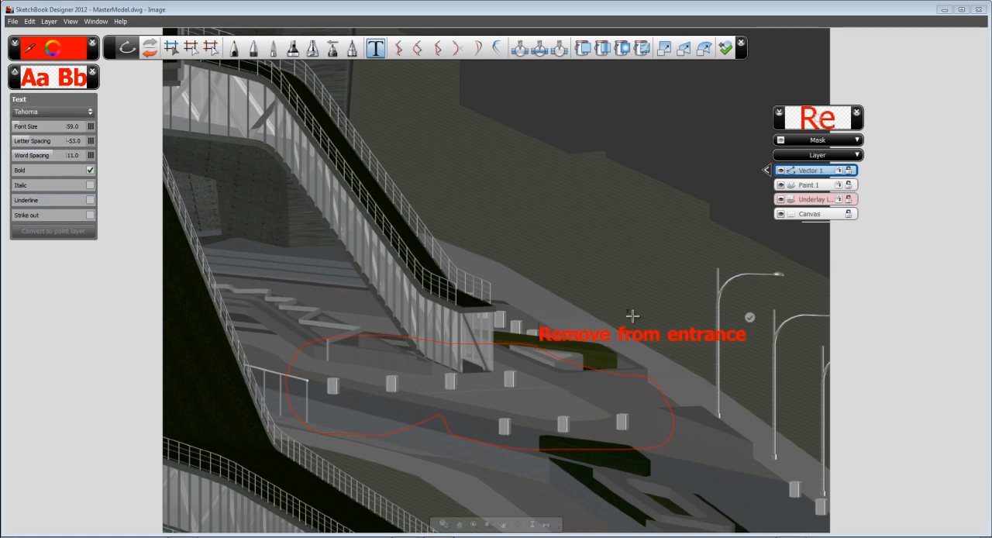
pyautogui.click(639, 335)
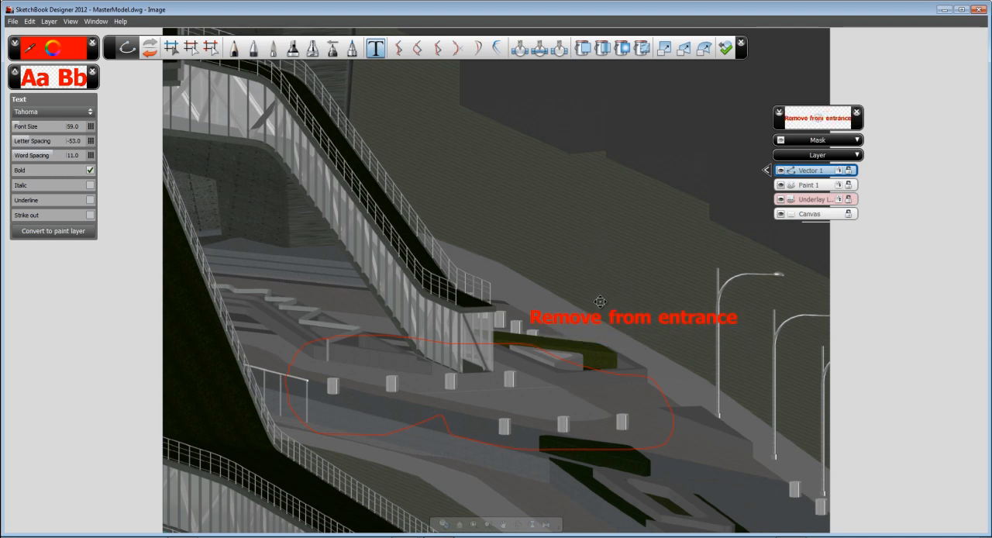
pyautogui.click(631, 316)
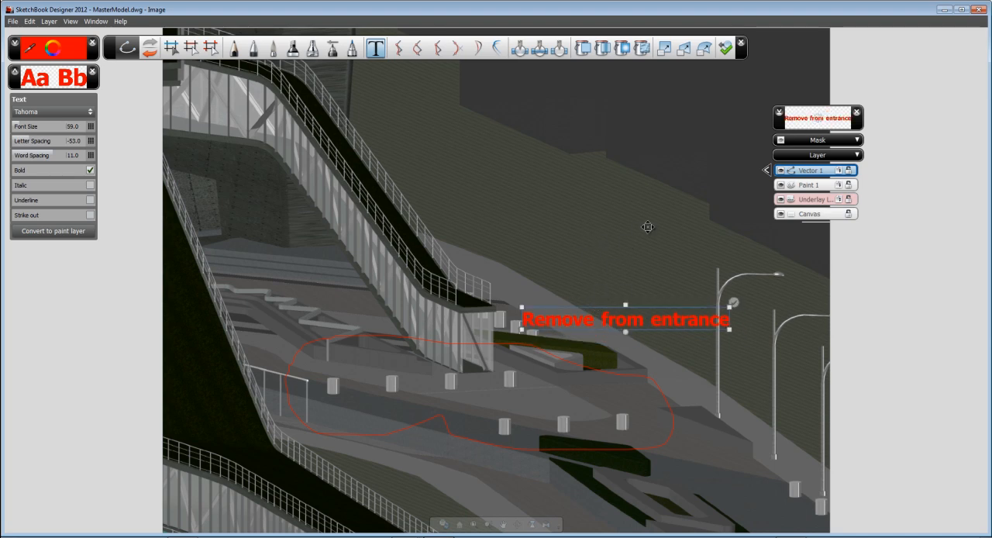
pyautogui.click(233, 48)
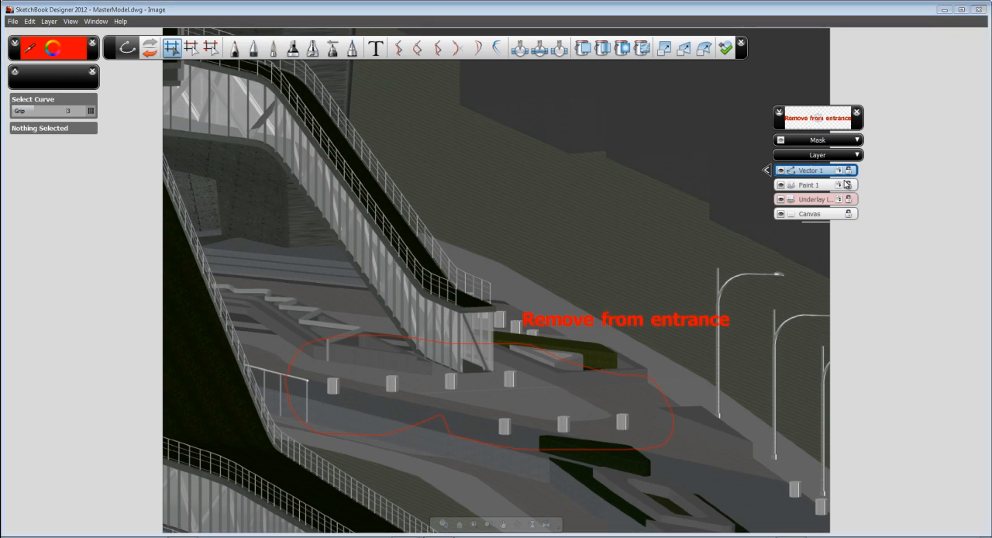
pyautogui.doubleClick(810, 170)
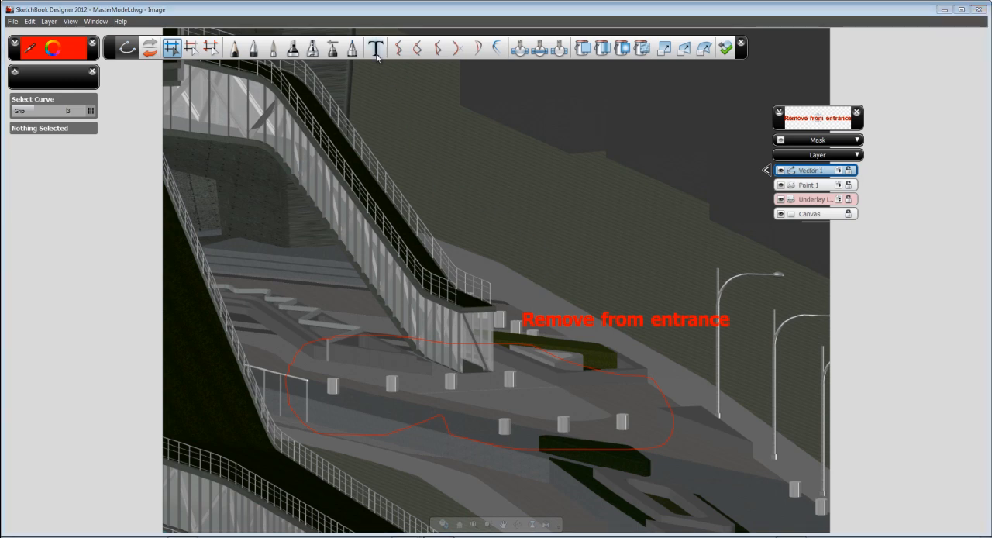
pyautogui.click(375, 47)
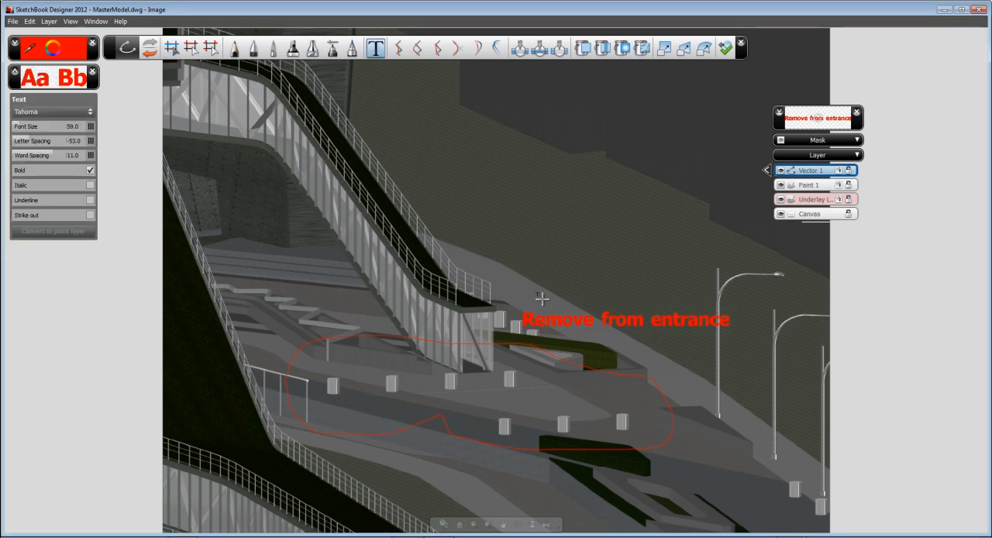
pyautogui.click(624, 319)
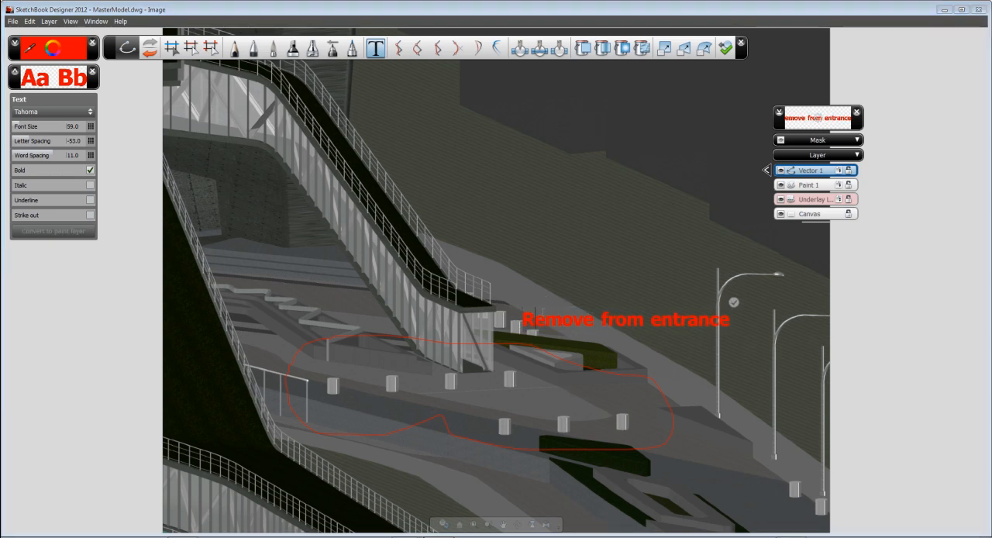
pyautogui.click(625, 319)
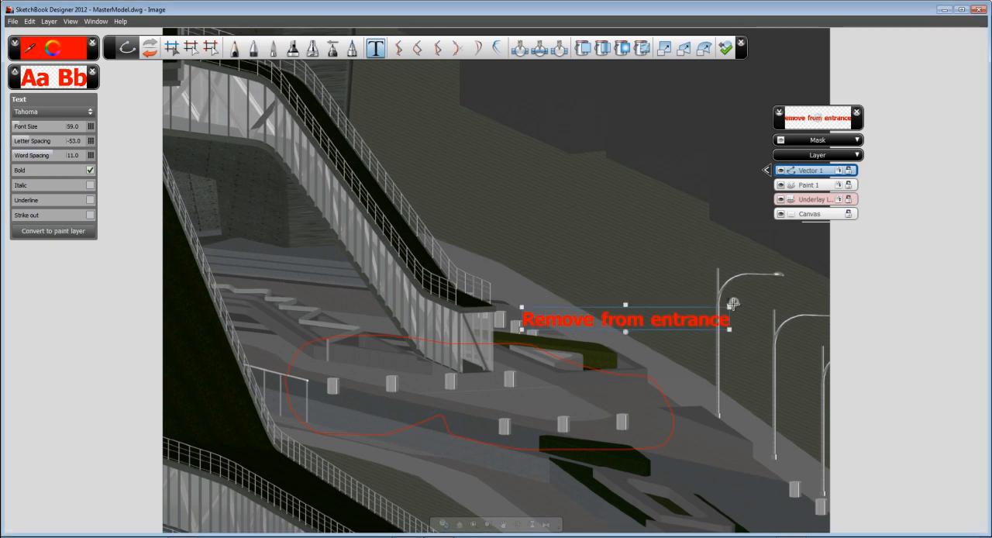